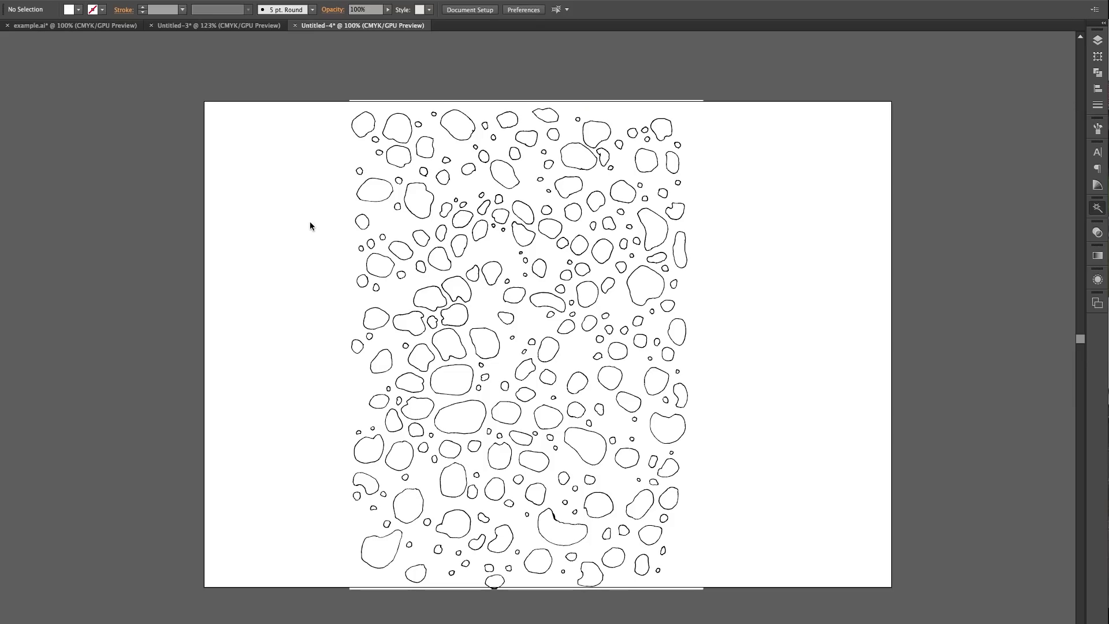
mouse_move(425, 108)
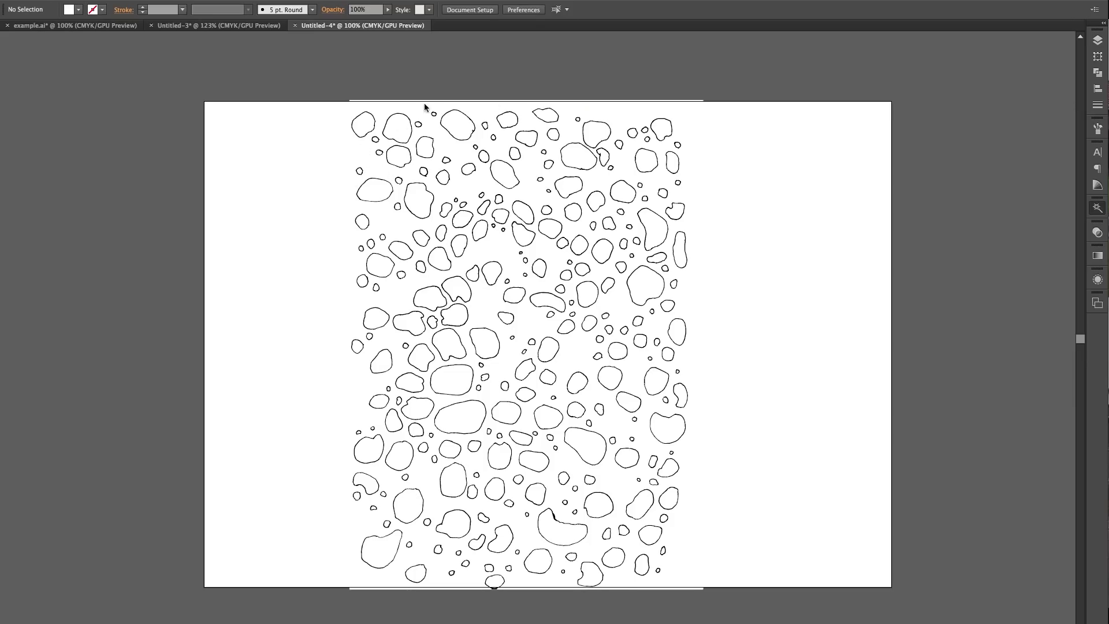
mouse_move(664, 150)
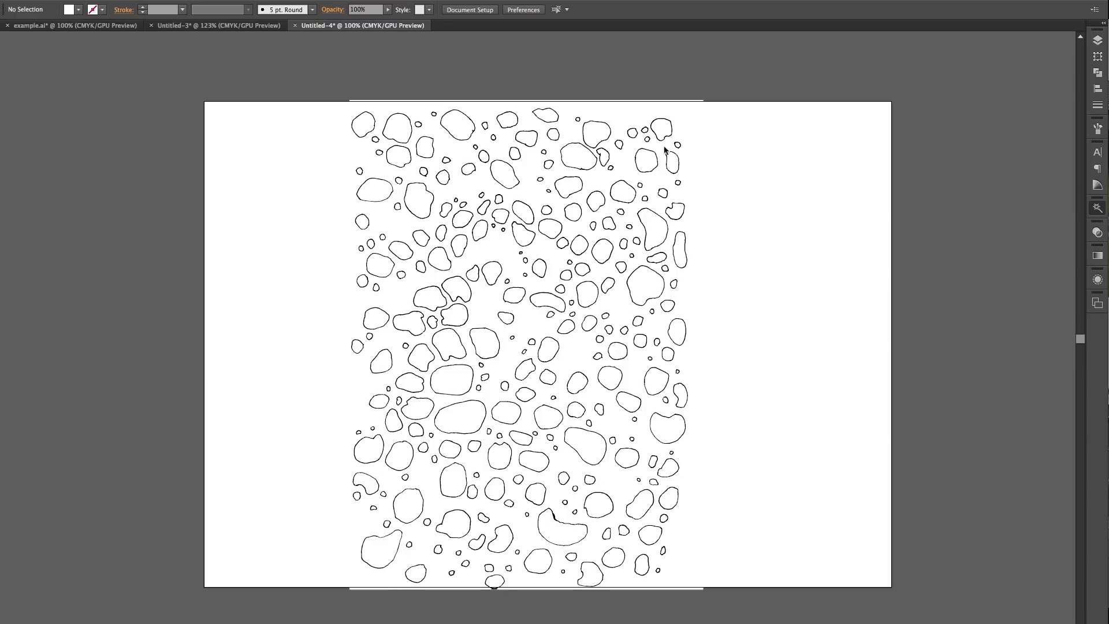
mouse_move(517, 322)
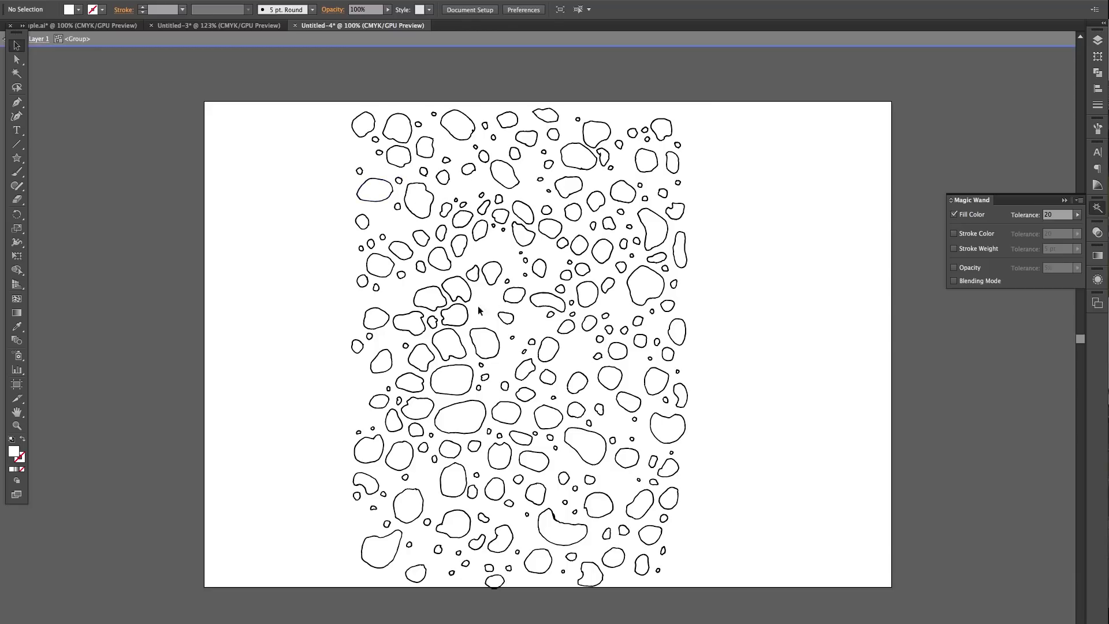
mouse_move(318, 180)
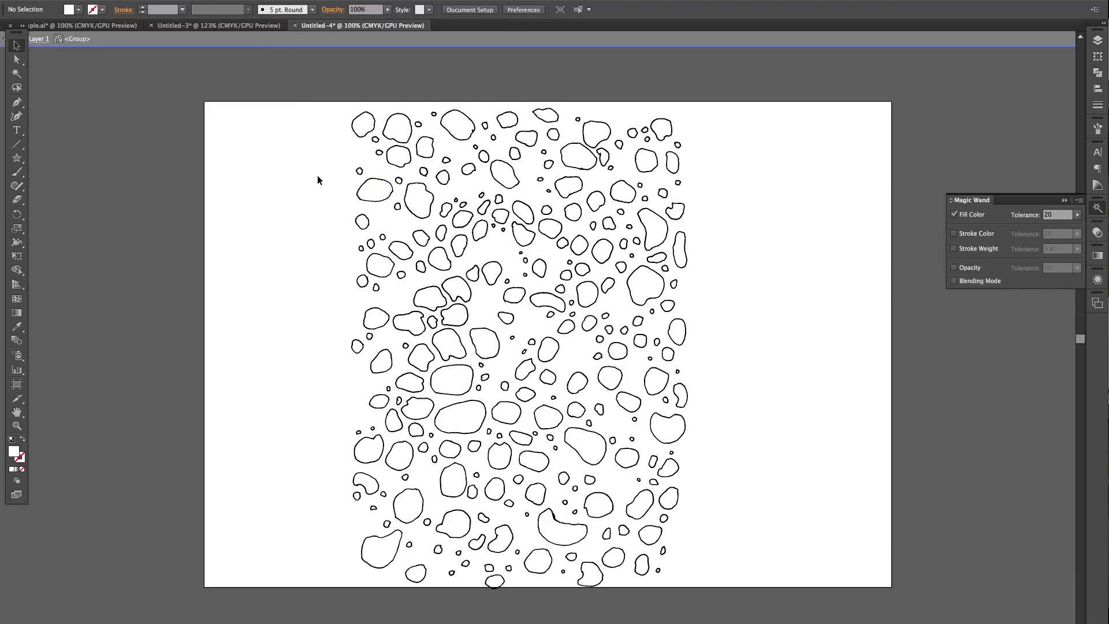
Step: In Untitled-3, stack the three traced shapes in a centred column and select the bottom blob
click(217, 26)
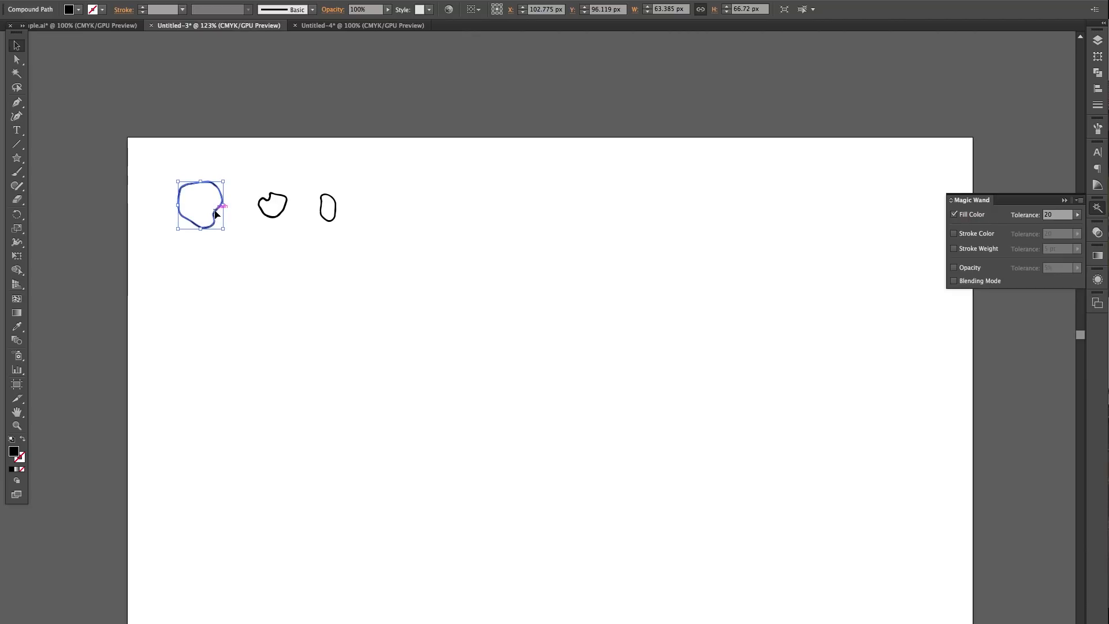
drag(200, 205, 524, 333)
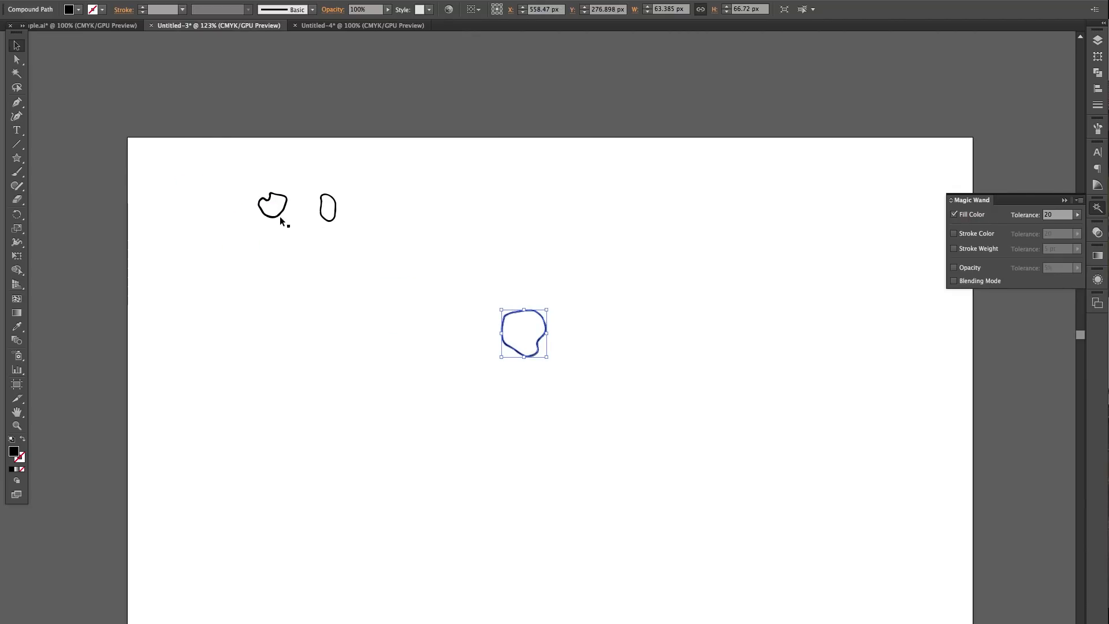
drag(524, 333, 534, 308)
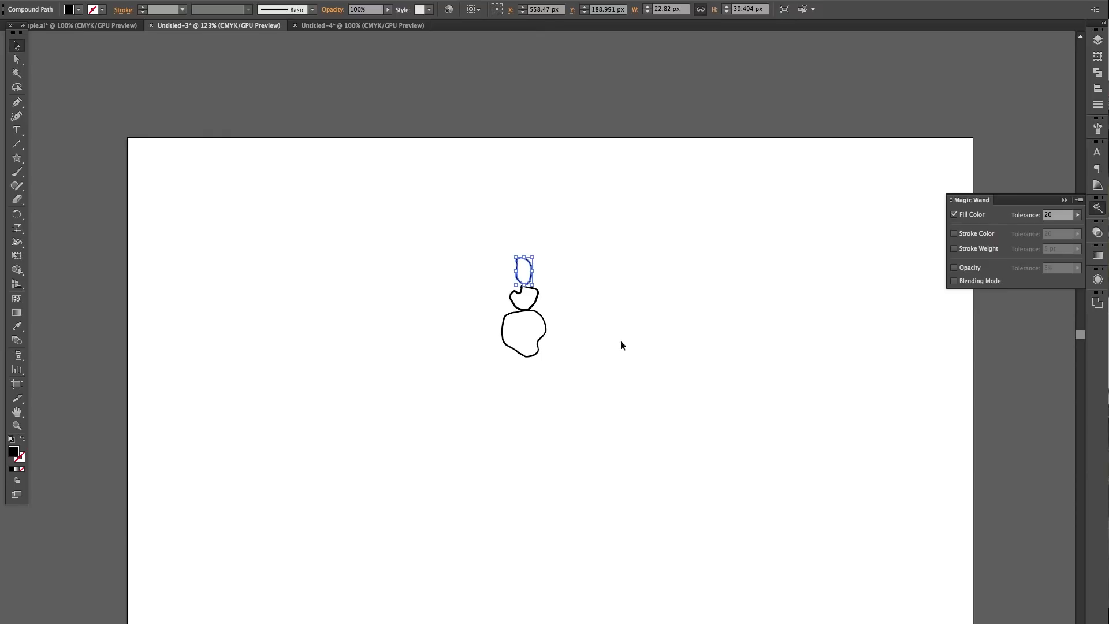
mouse_move(548, 231)
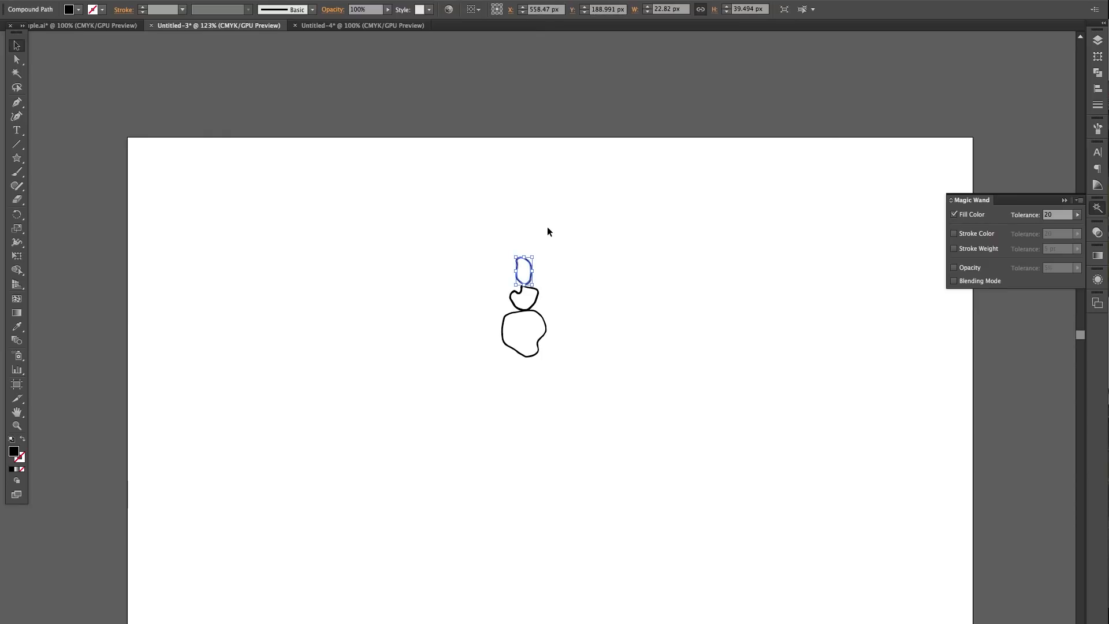
click(400, 283)
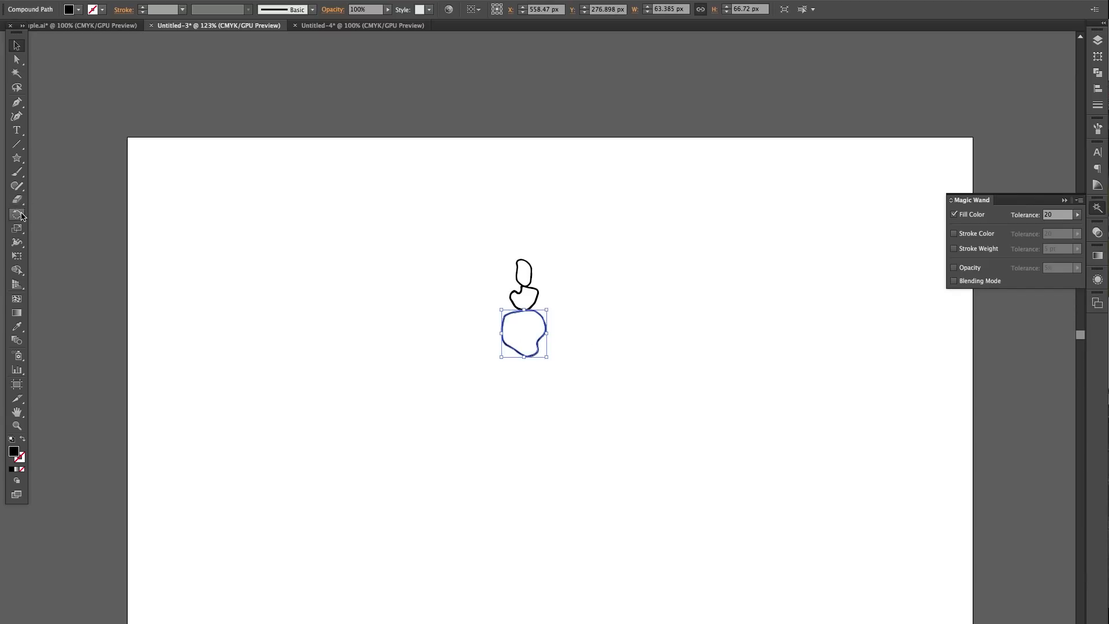
Step: Copy the large blob in 6° rotations around the common centre, repeating with Cmd+D
click(16, 215)
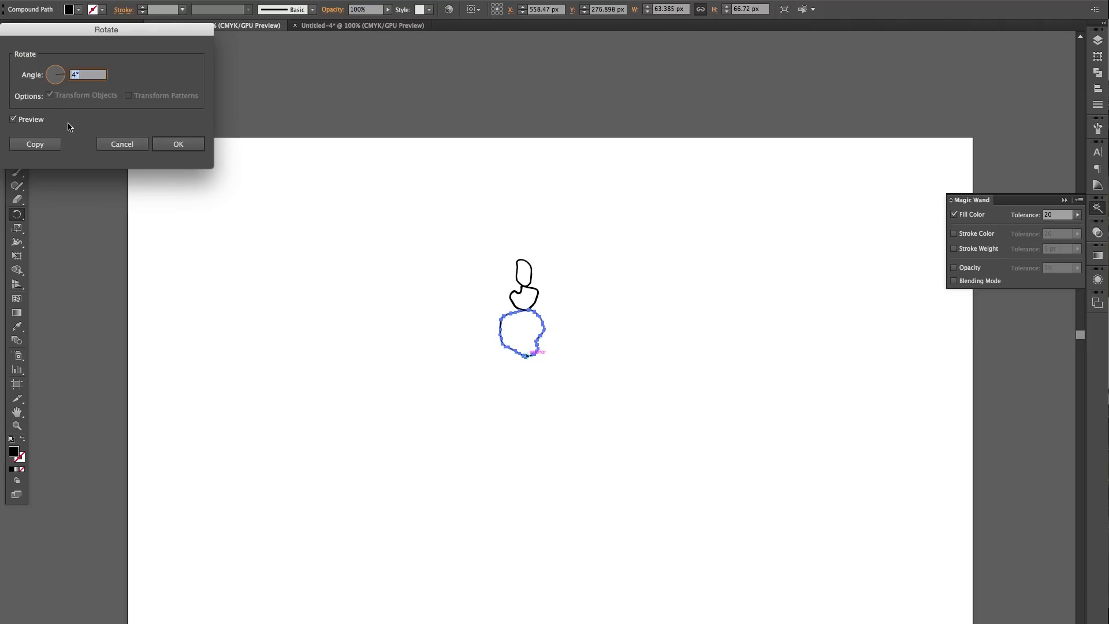
click(13, 119)
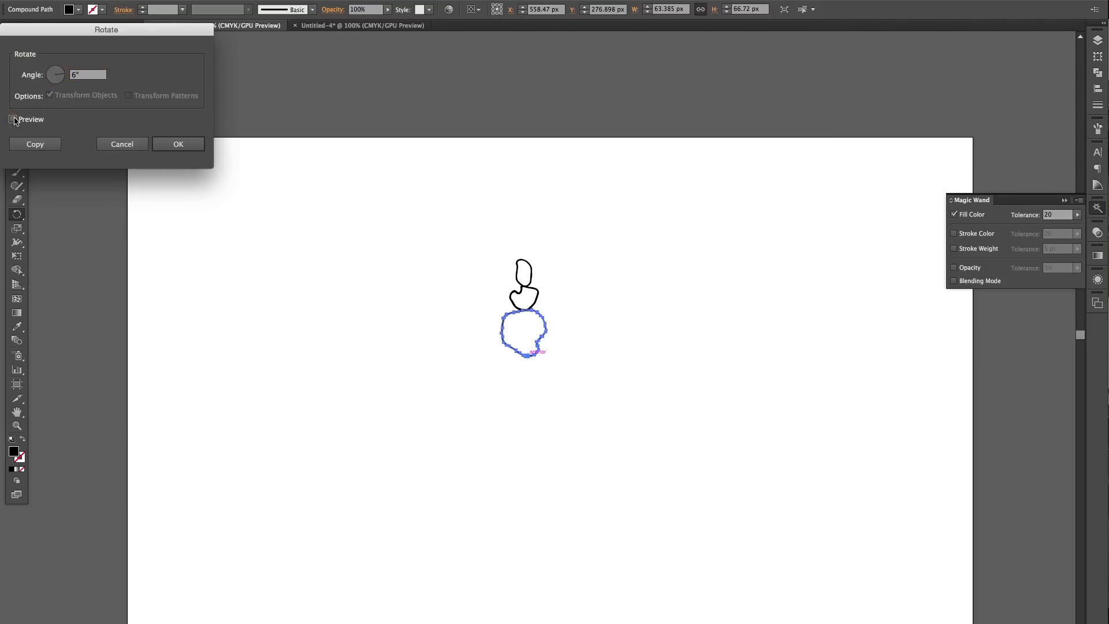
click(12, 118)
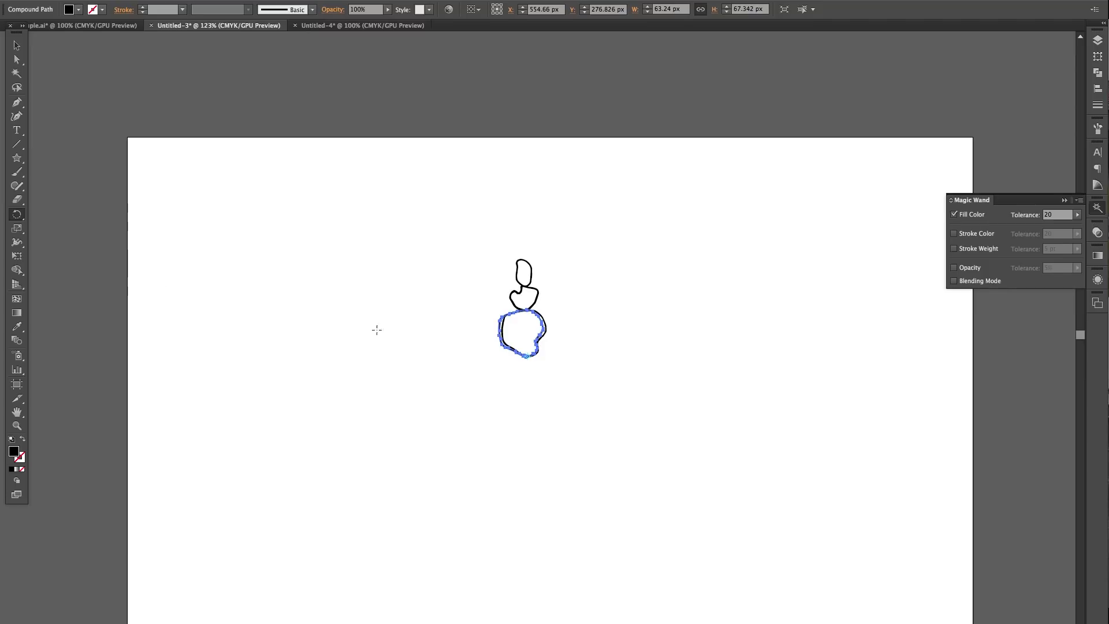
mouse_move(479, 360)
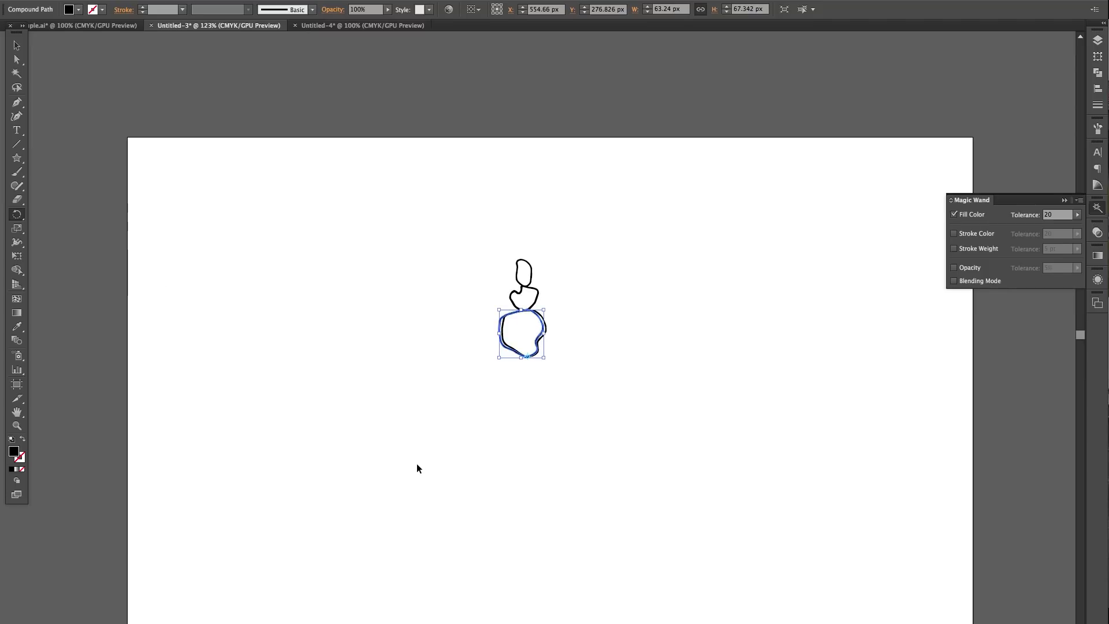
key(cmd+d)
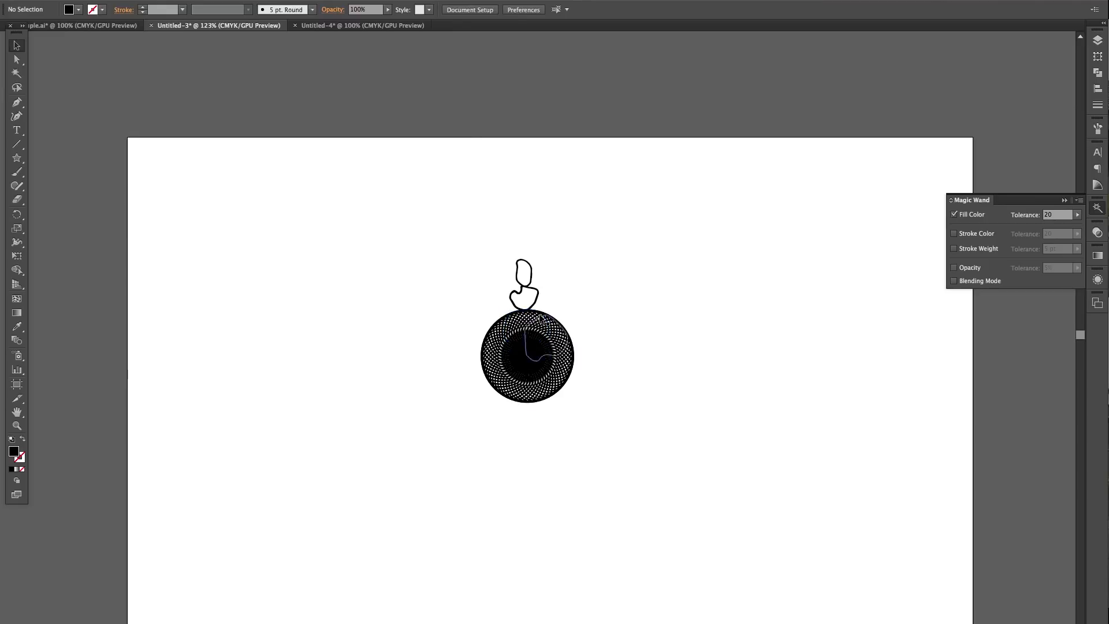
Step: Copy the wavy middle shape in 4° rotations around the centre, repeating until the ring closes
click(536, 293)
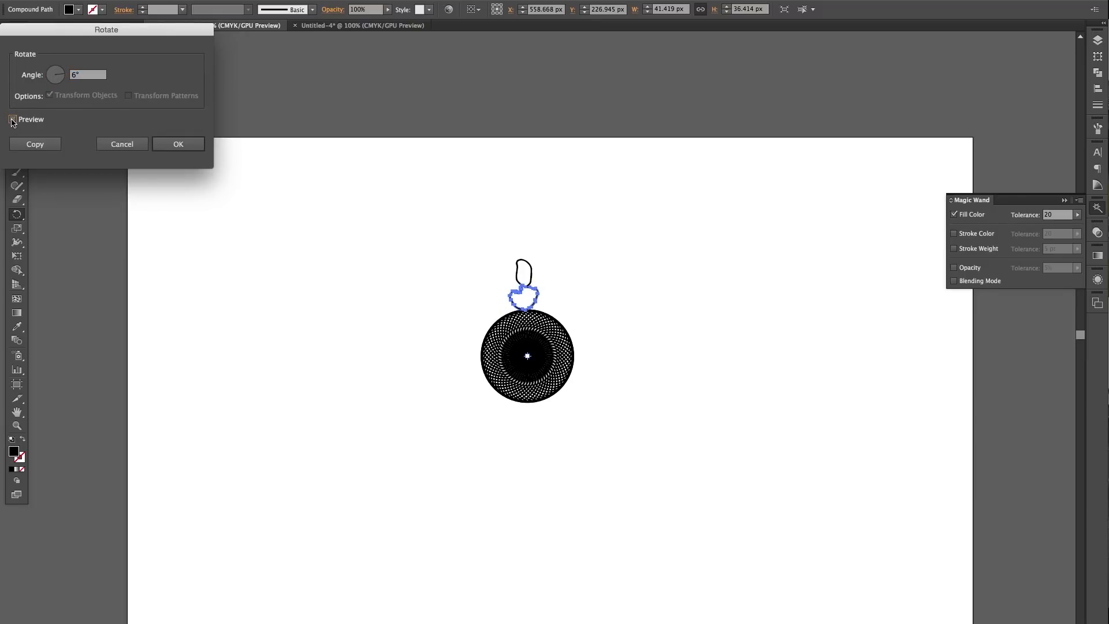
click(12, 119)
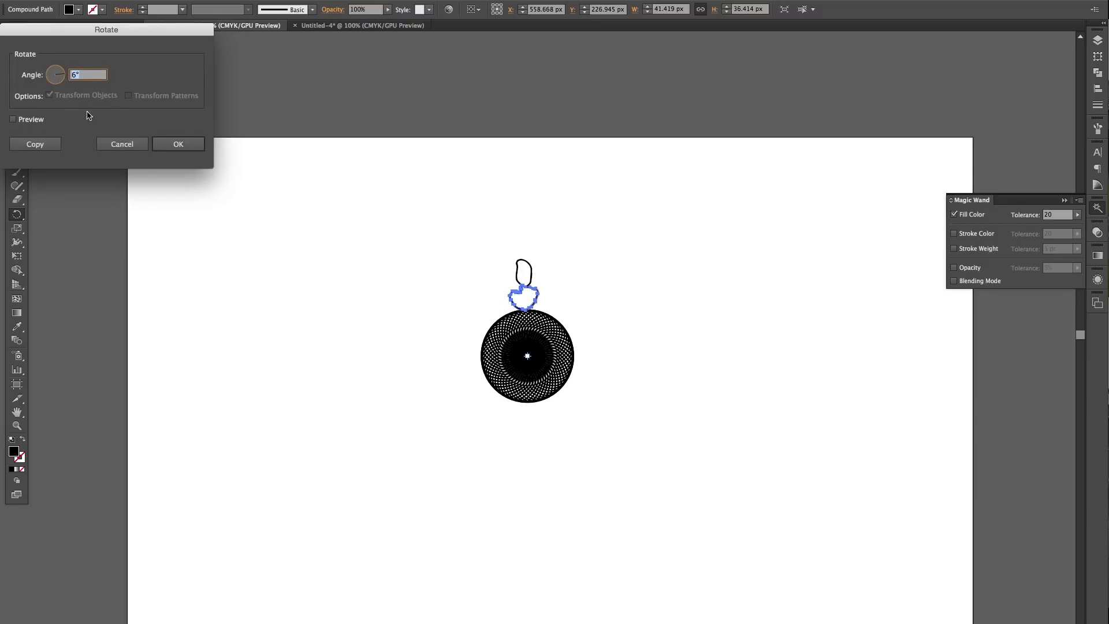
click(12, 119)
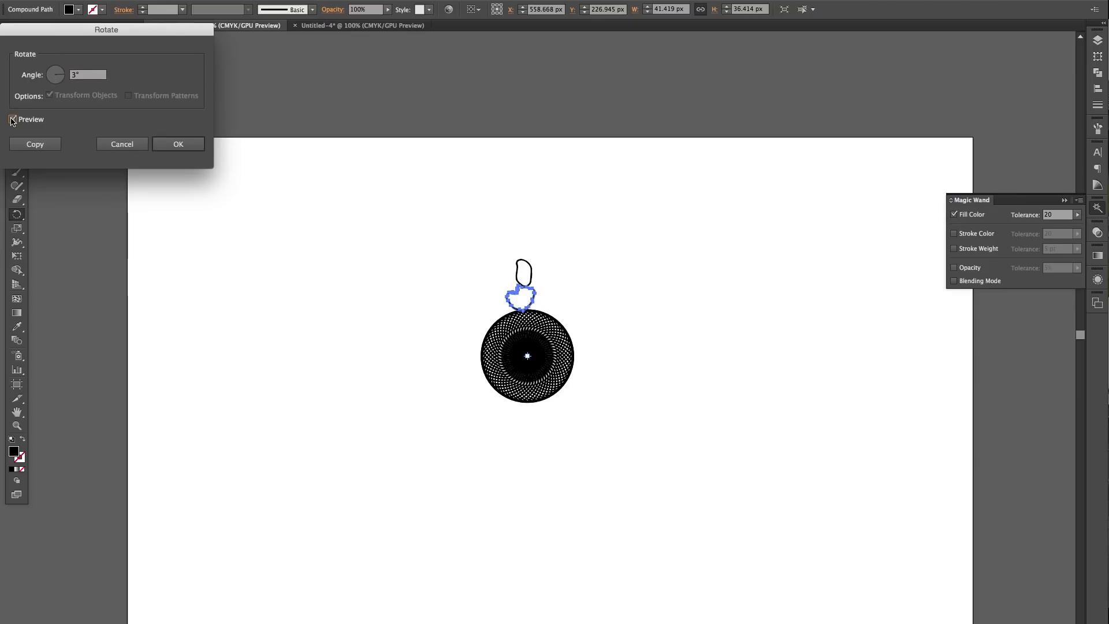
text(4)
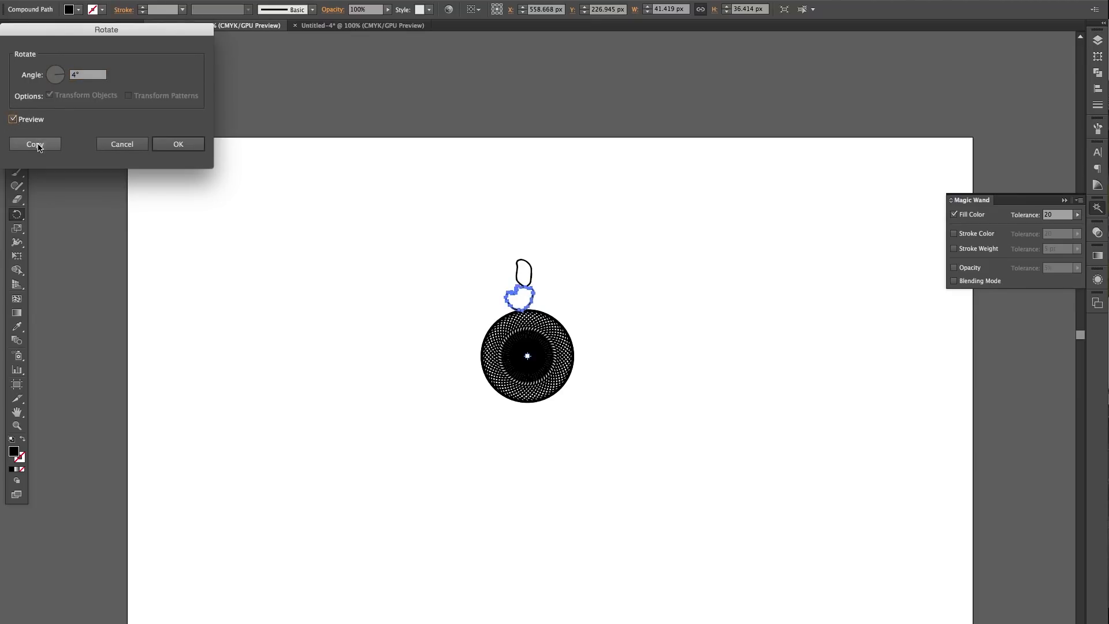
click(35, 144)
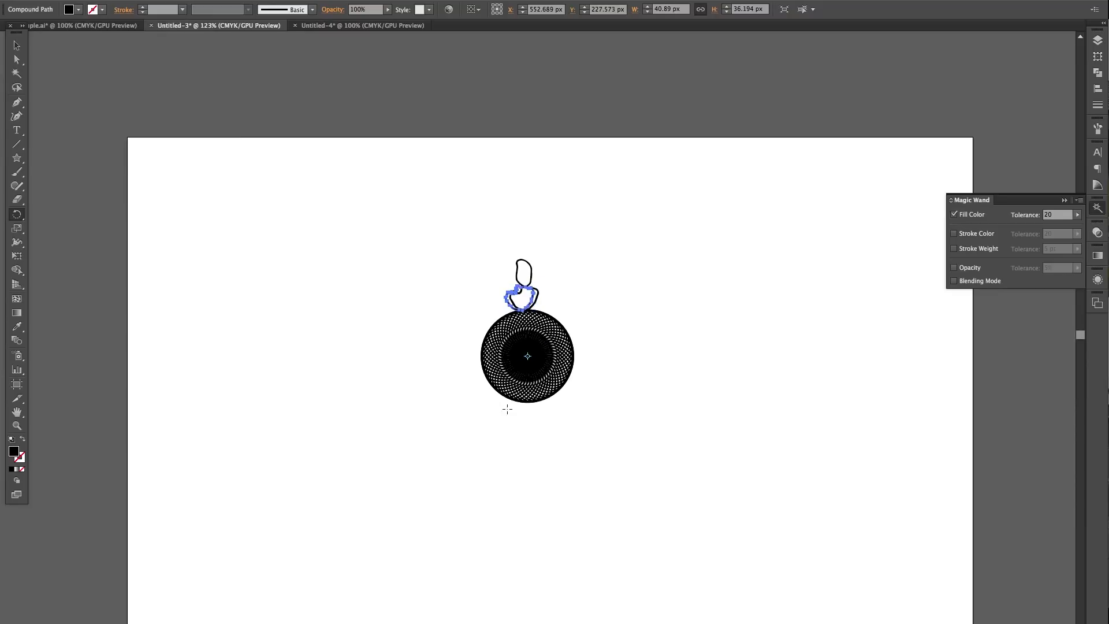
key(cmd+d)
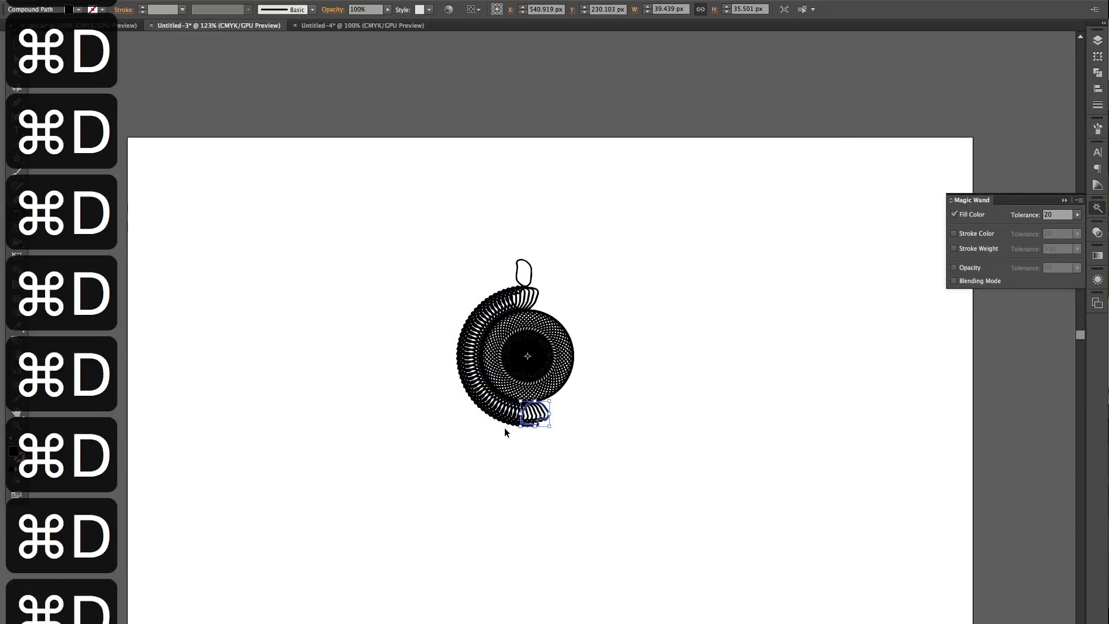
drag(534, 413, 579, 372)
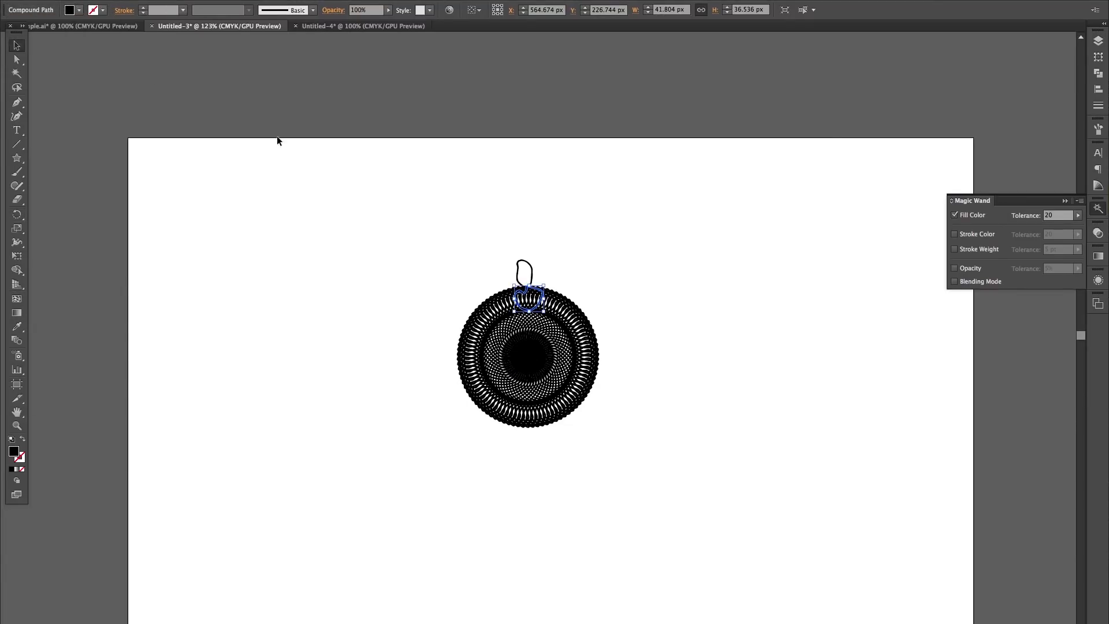
Step: Copy the tall top shape in 2° rotations around the centre to wrap the outermost ring
drag(527, 297, 527, 274)
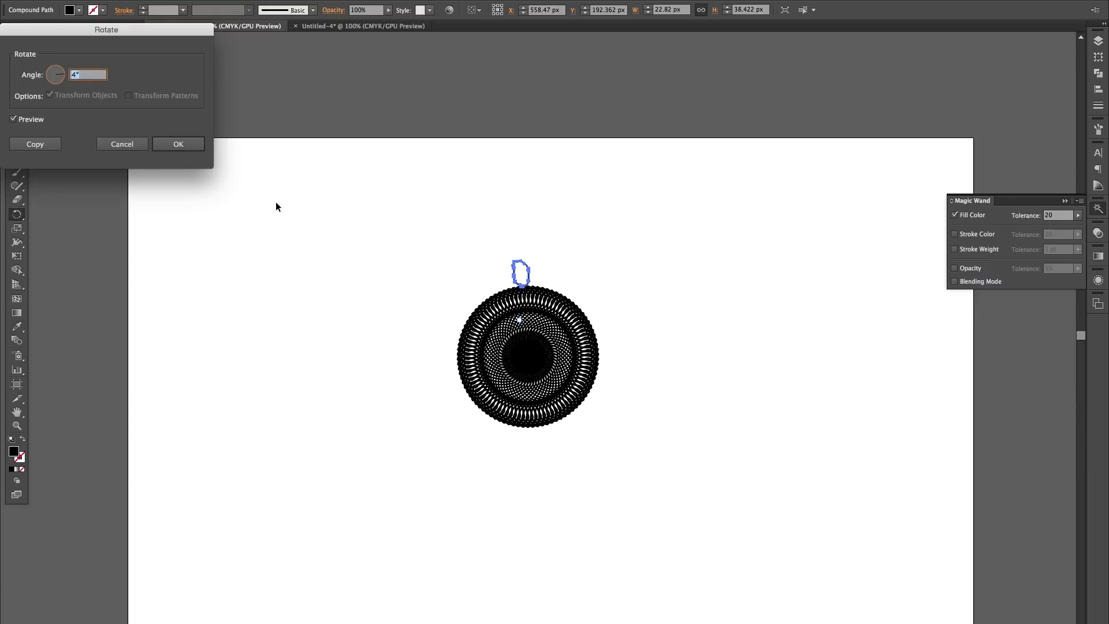
click(177, 144)
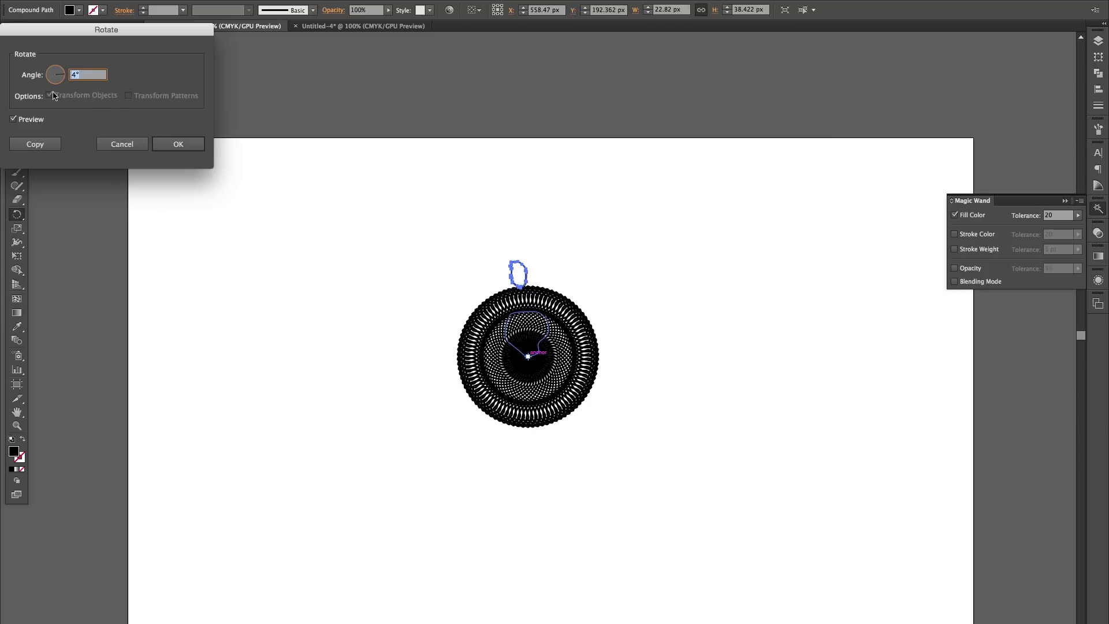
click(13, 119)
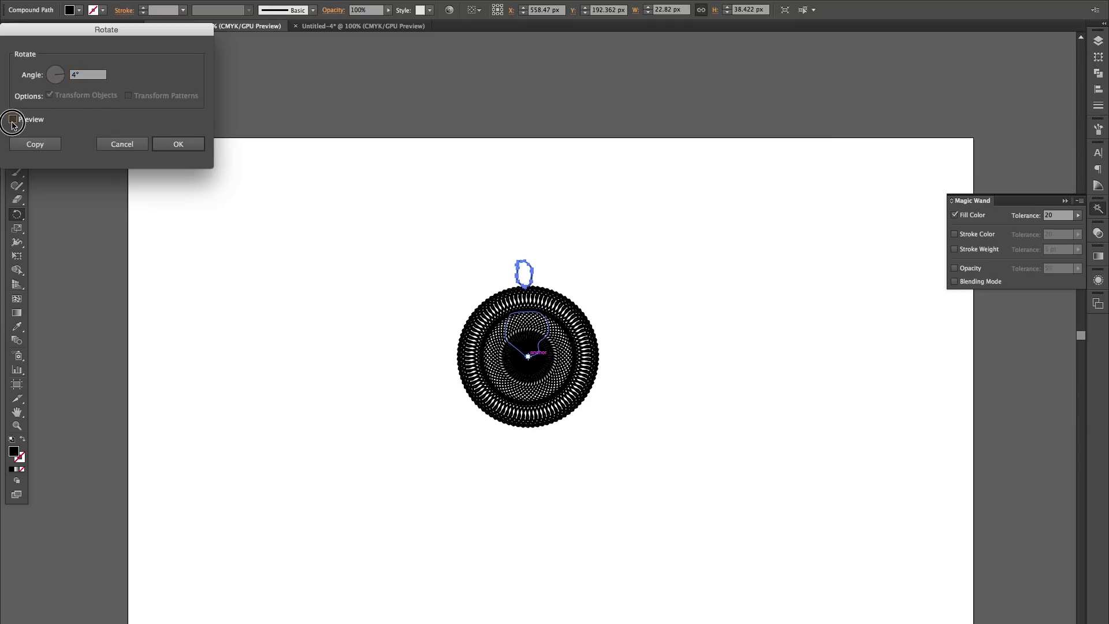
text(2)
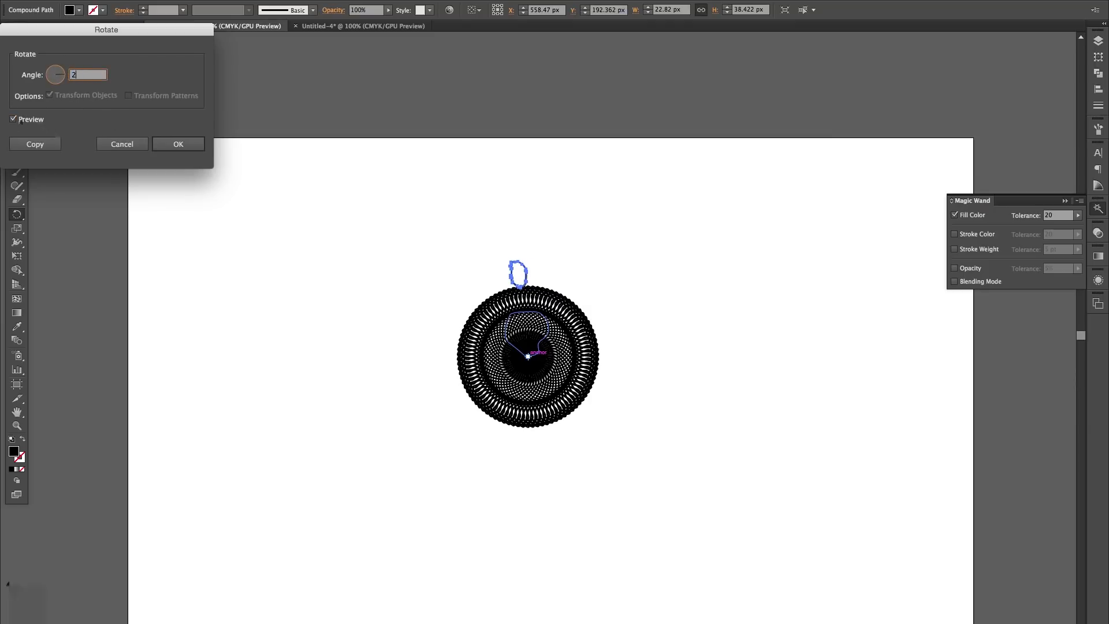
click(177, 145)
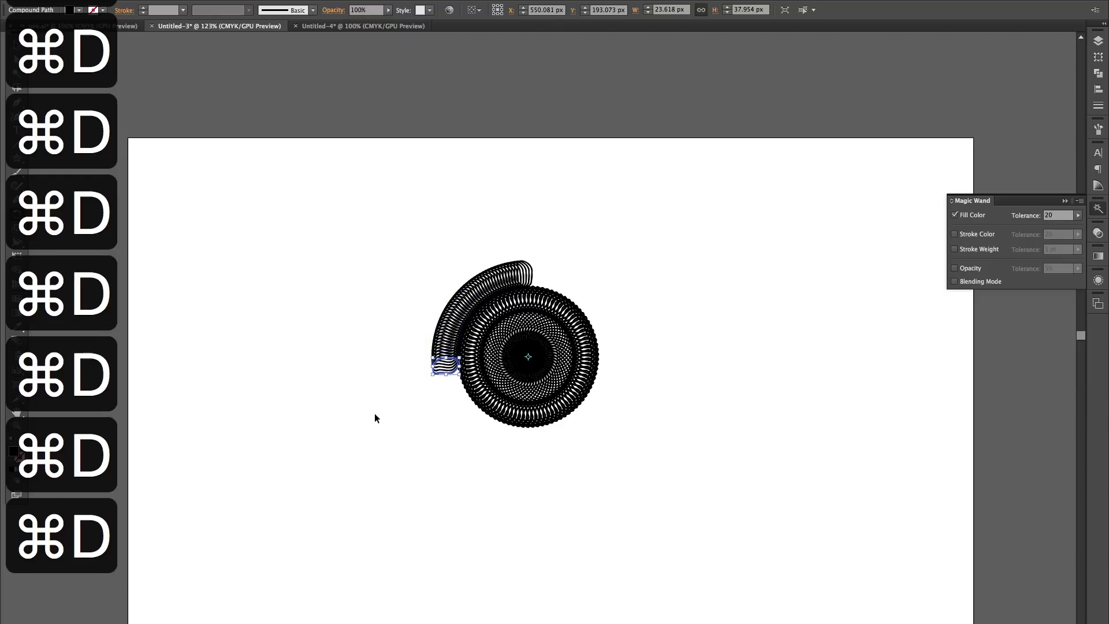
drag(441, 364, 463, 410)
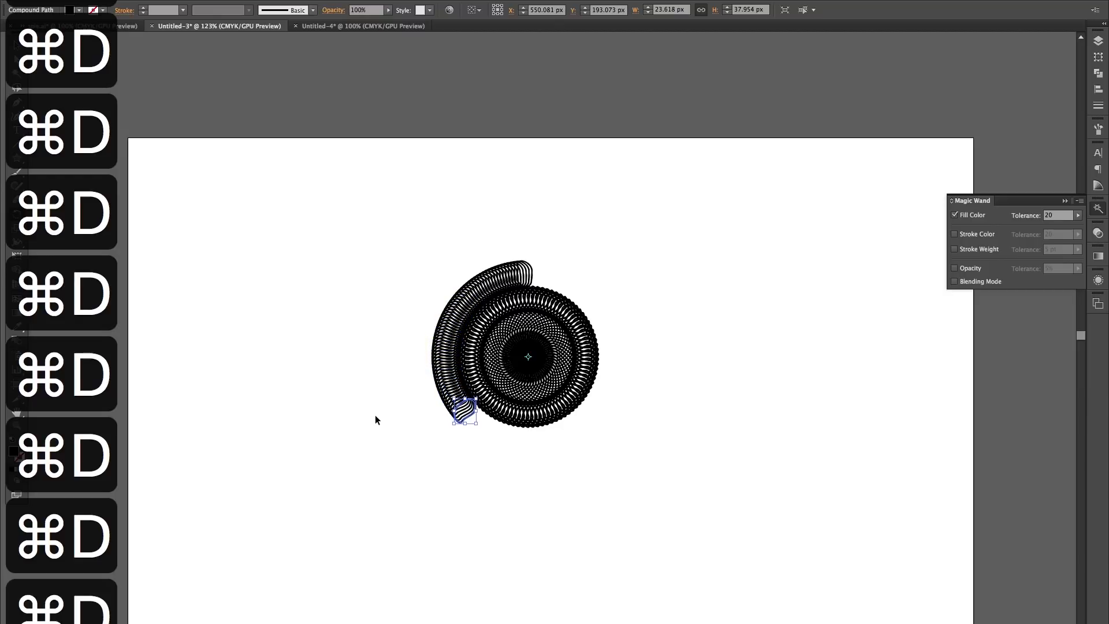
drag(463, 409, 501, 435)
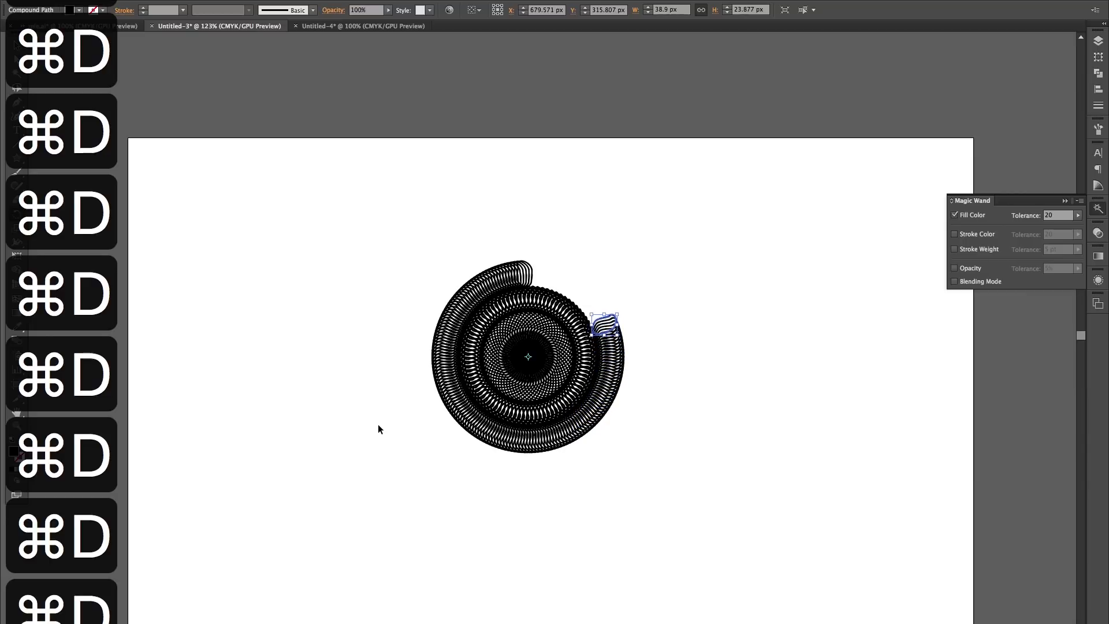
drag(604, 325, 572, 290)
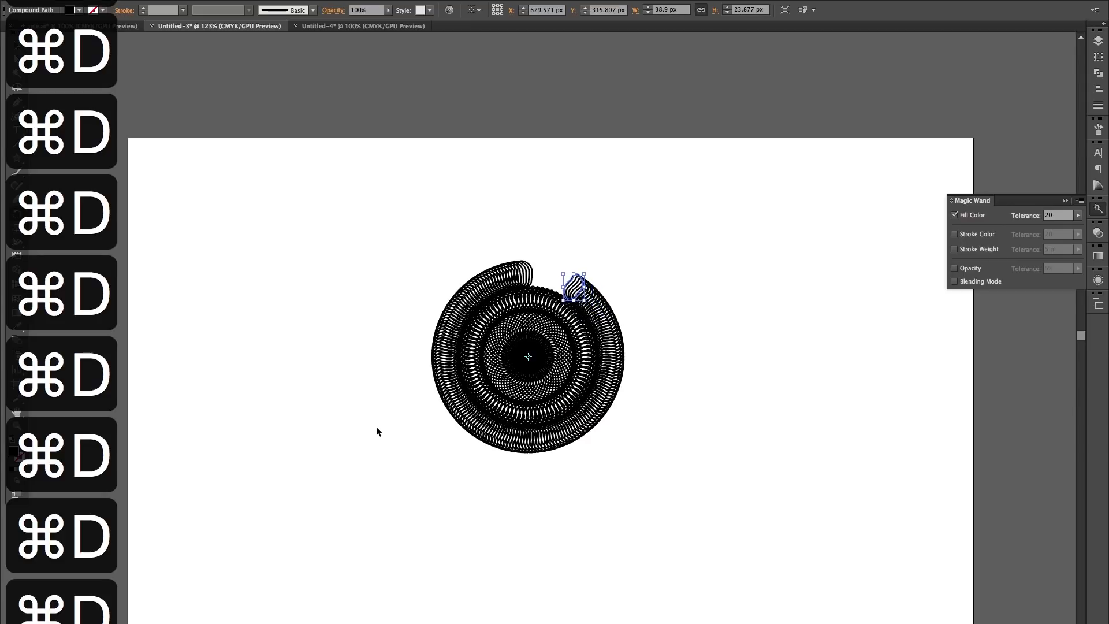
drag(573, 286, 548, 276)
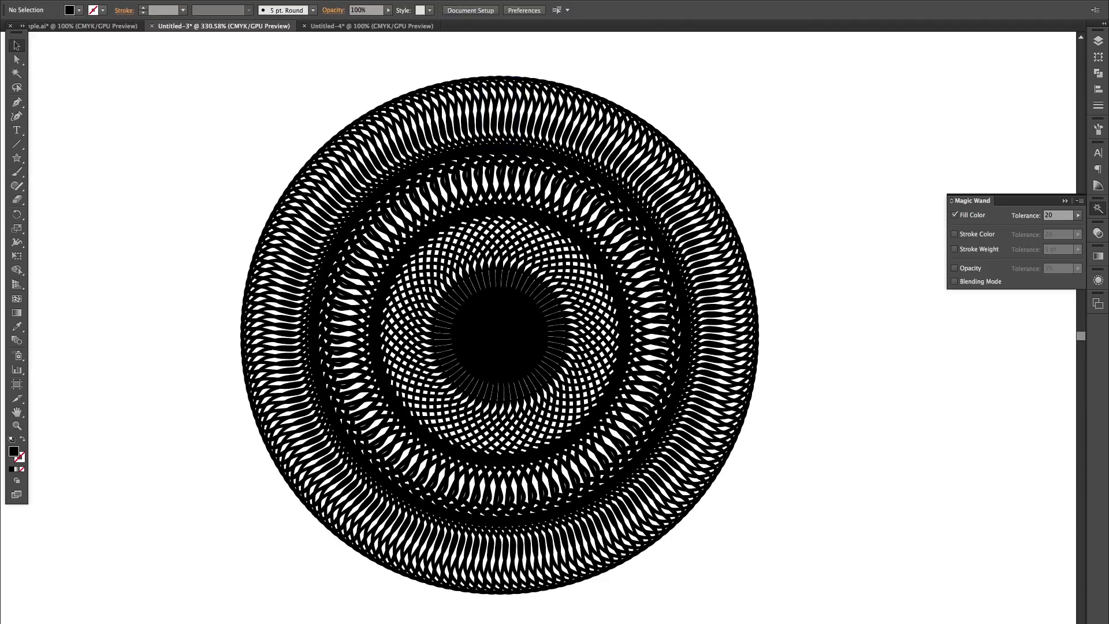
mouse_move(59, 68)
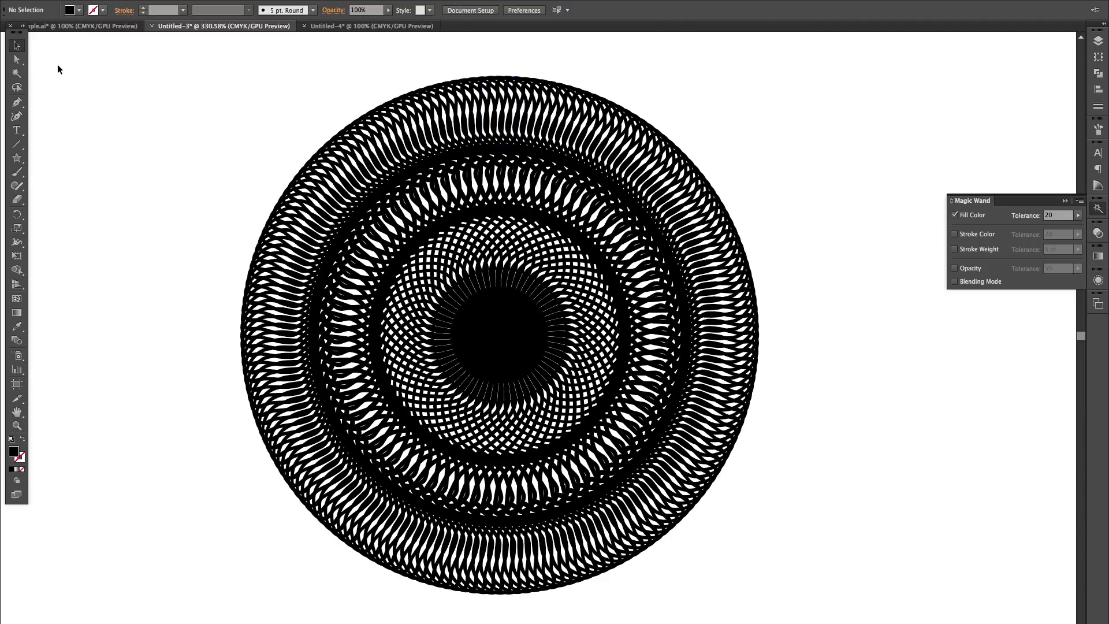